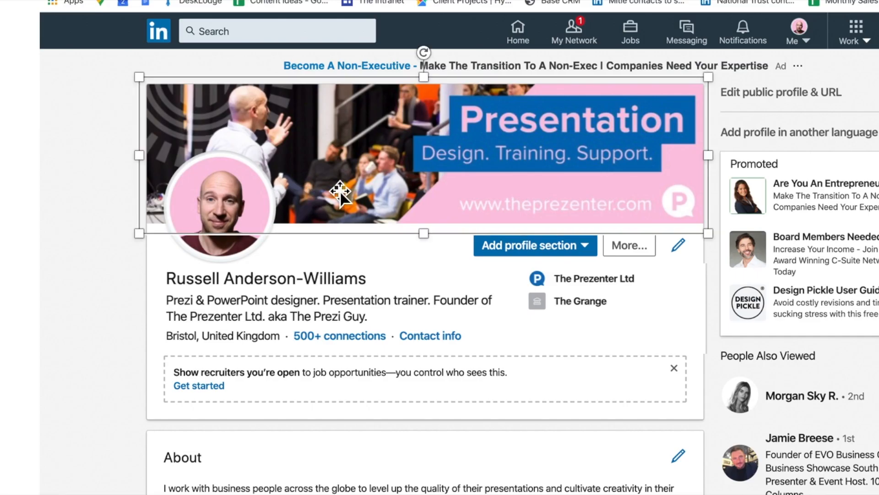
mouse_move(381, 197)
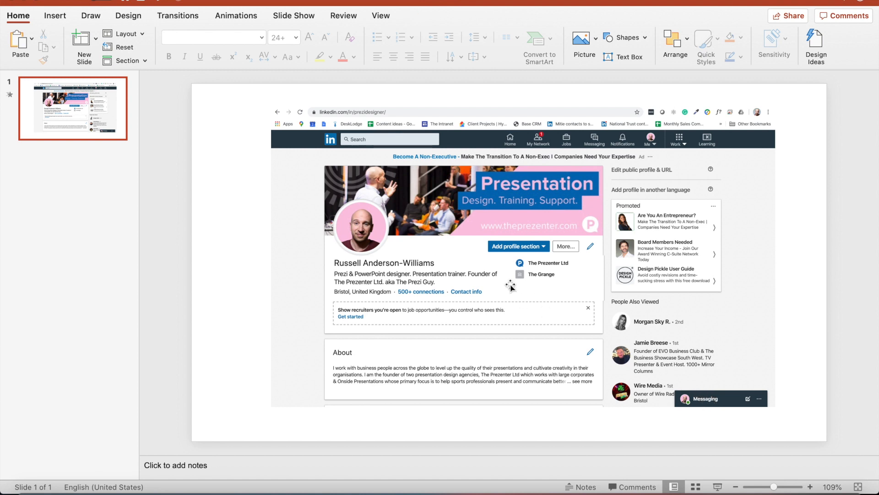
Step: Enlarge the cover banner picture on the profile slide
click(426, 211)
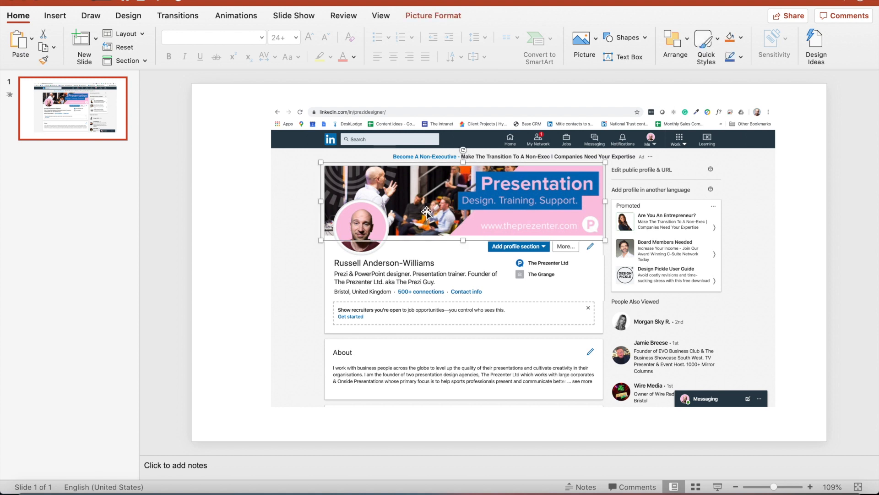
mouse_move(412, 226)
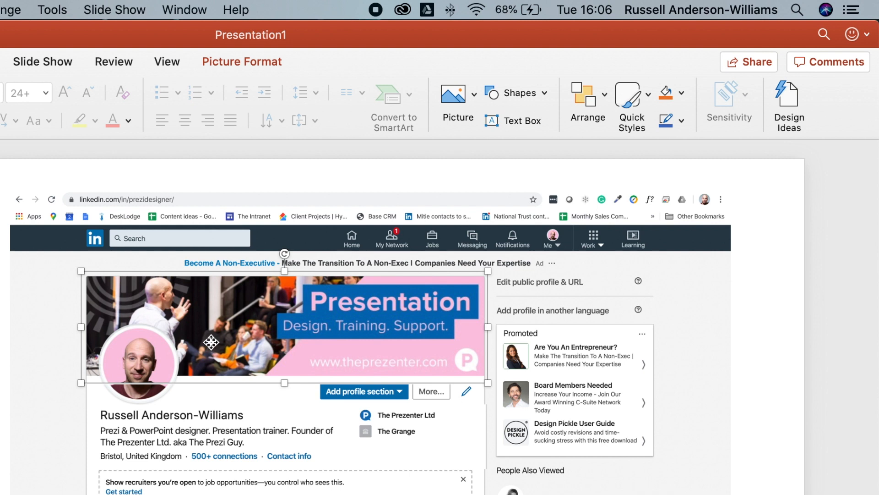
drag(212, 343, 443, 255)
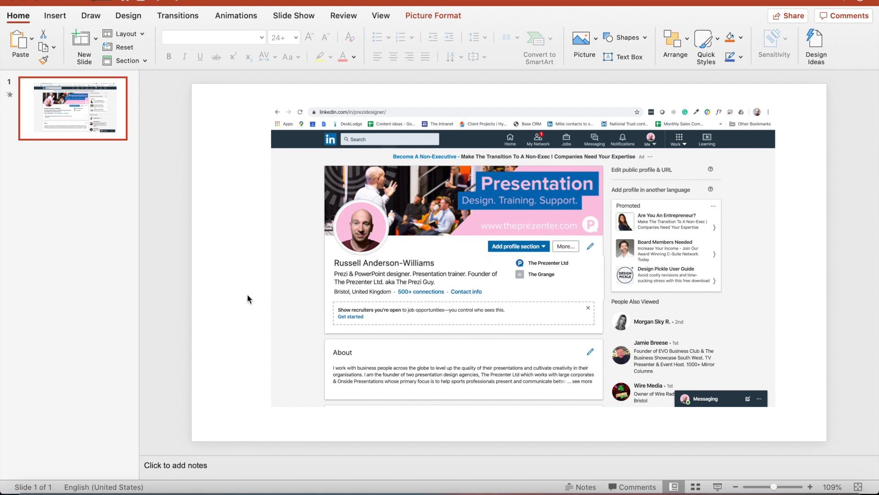
click(266, 294)
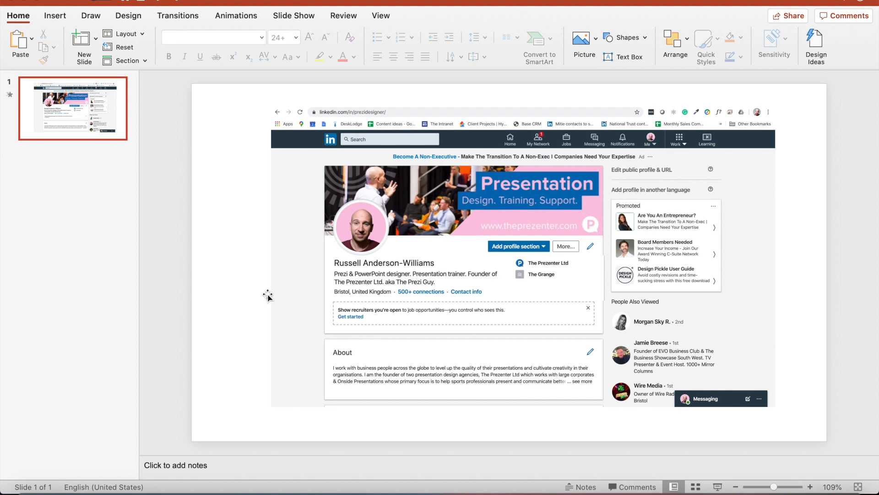
mouse_move(123, 150)
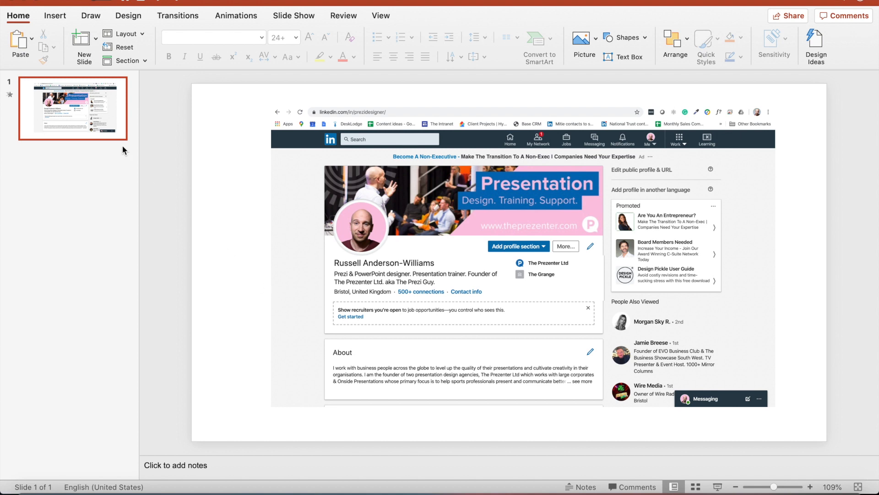
Step: Duplicate slide 1, then bring the banner to front and move it near the top
right_click(69, 108)
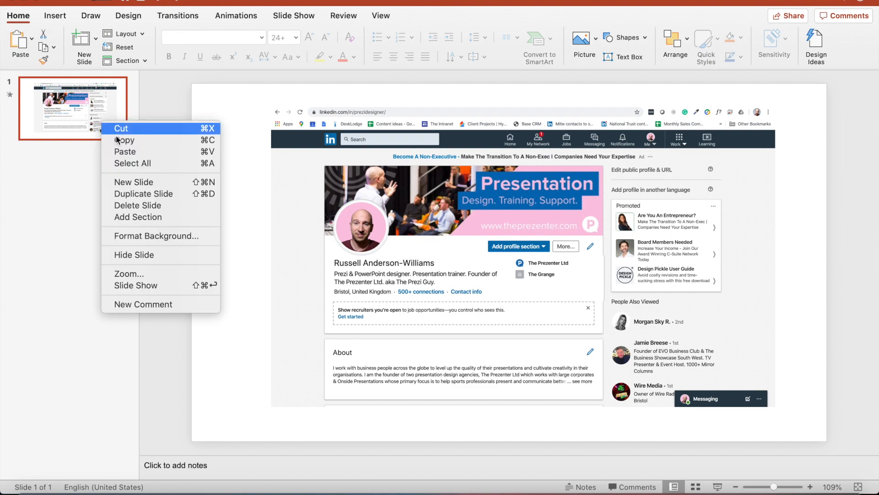
click(142, 194)
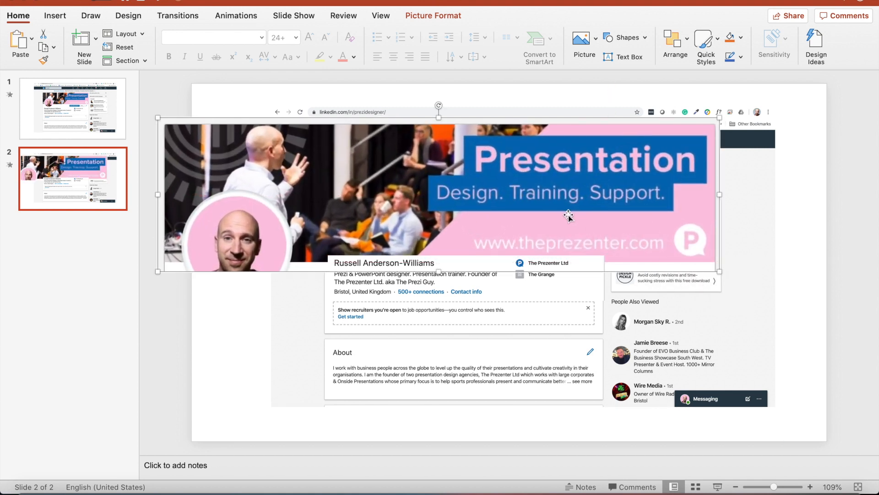
right_click(567, 217)
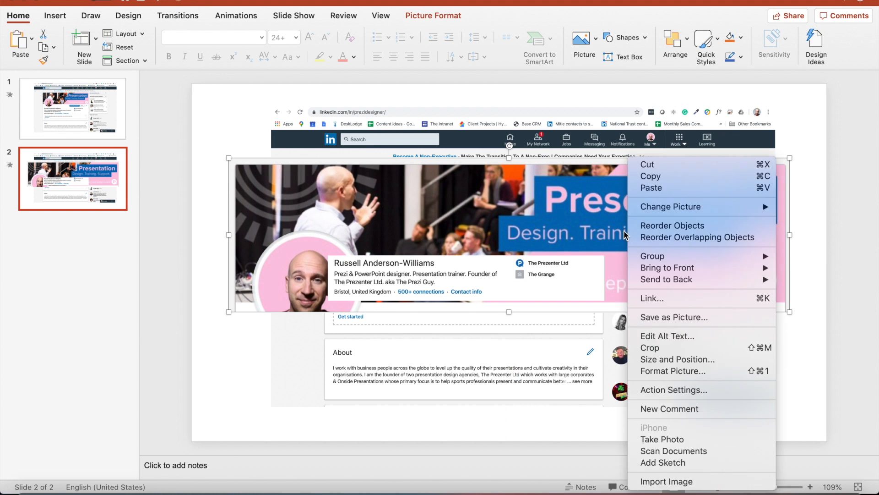
mouse_move(667, 267)
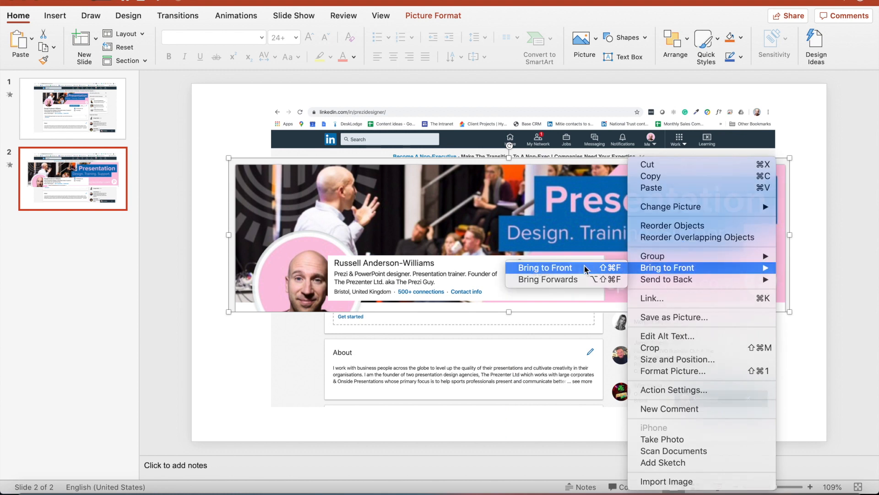
click(544, 267)
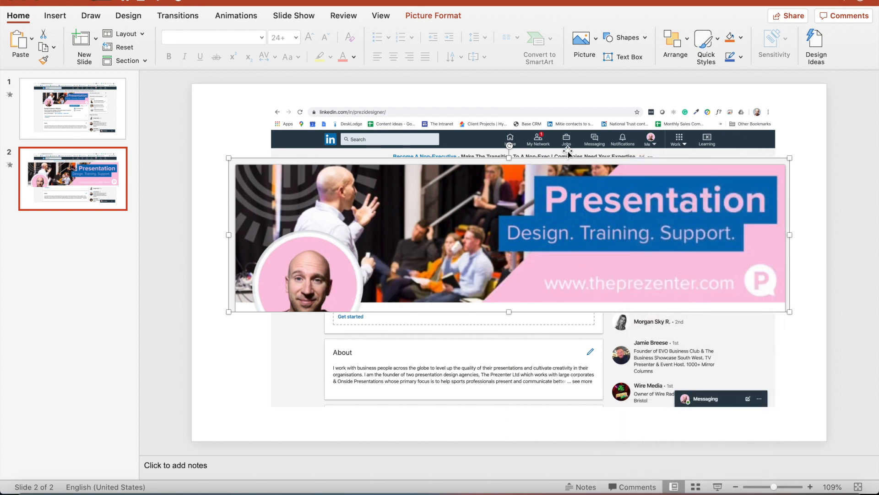
drag(510, 236, 508, 174)
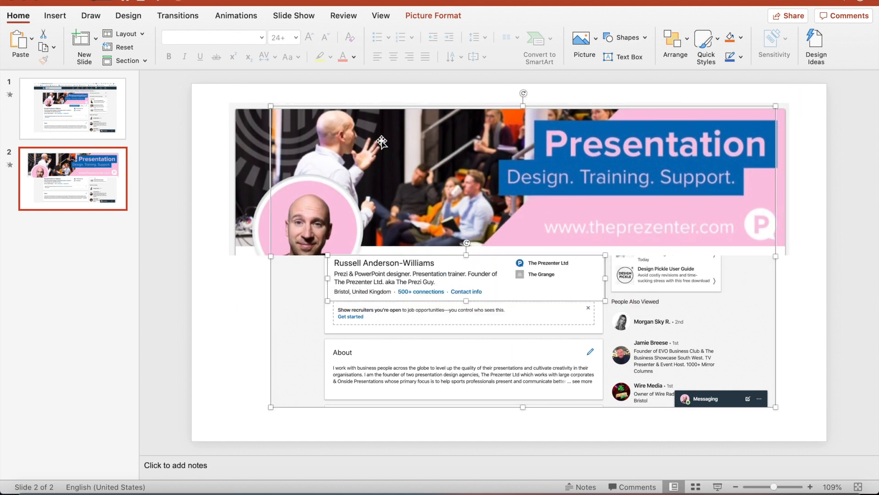
Step: Recolour the profile screenshot grey and move the banner down to mid-slide
click(433, 15)
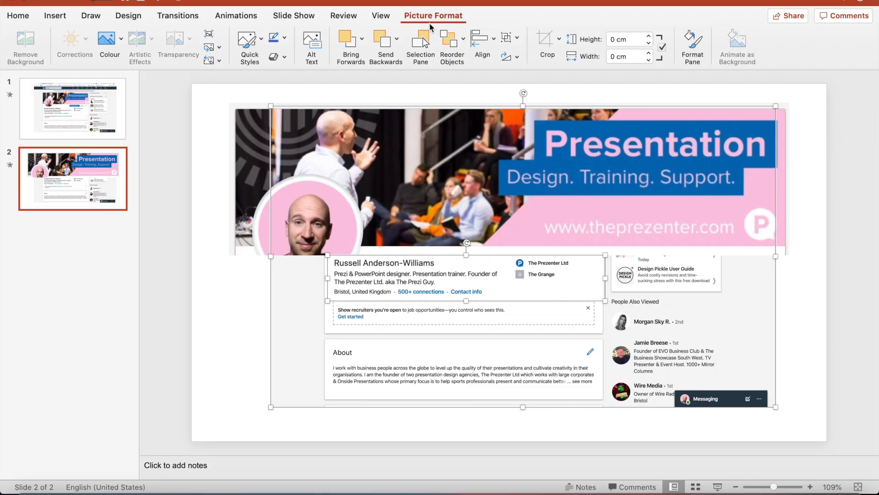
click(120, 38)
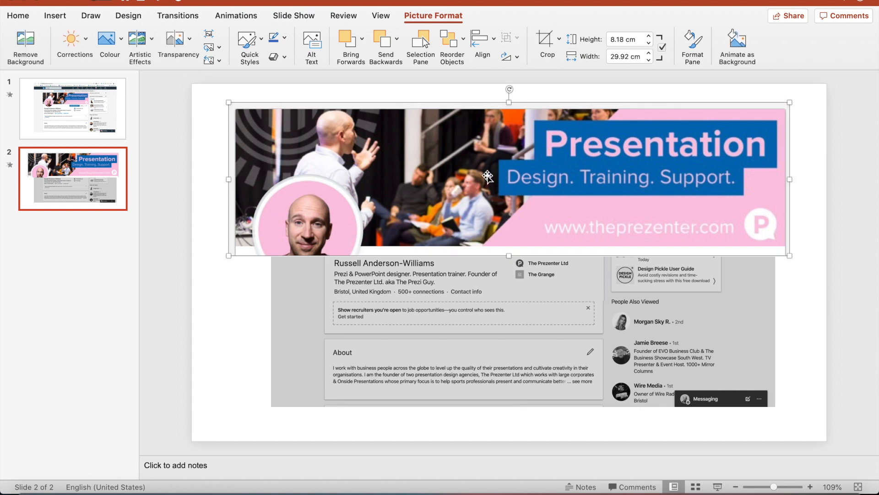
drag(488, 178, 487, 253)
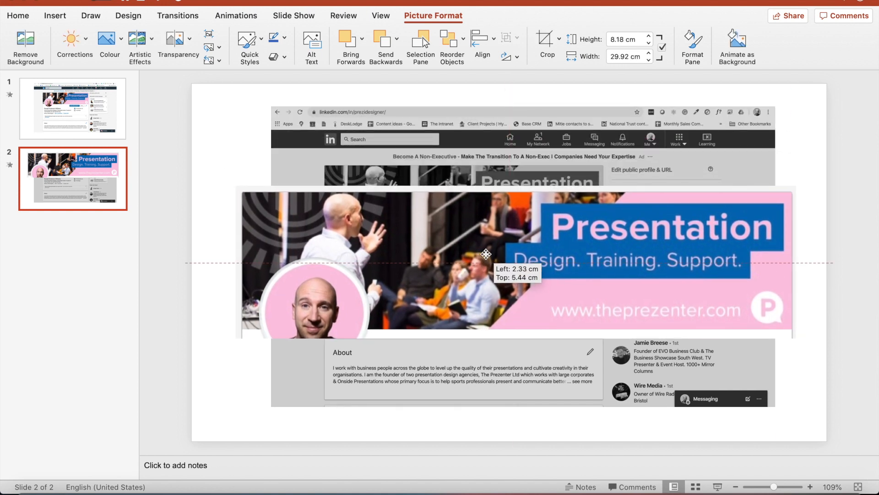
drag(487, 254, 487, 248)
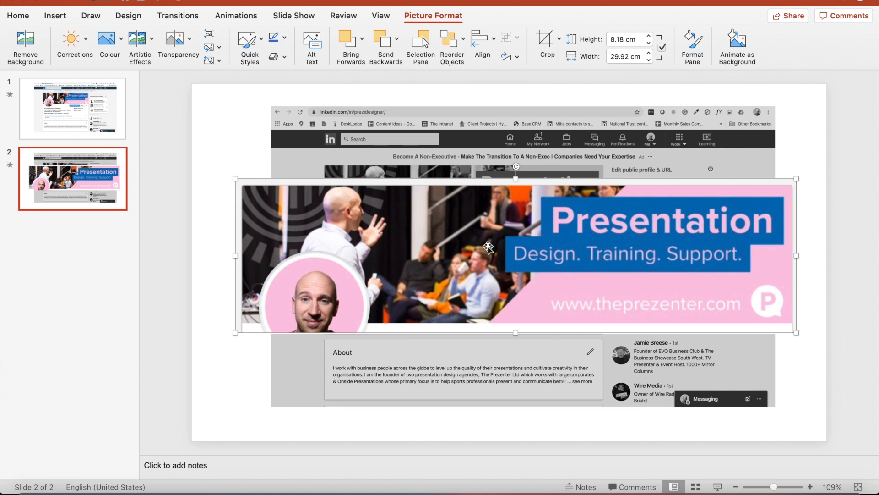
mouse_move(490, 248)
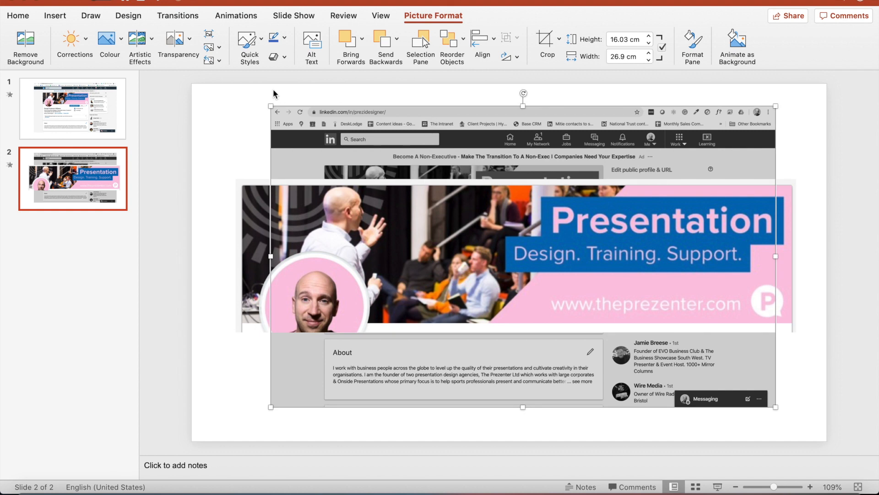
Step: Reposition the banner so it sits centred across the slide
click(175, 40)
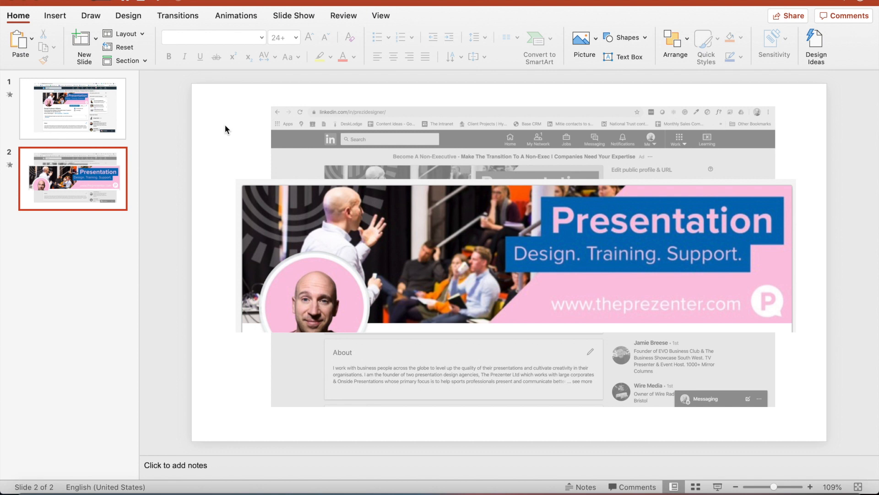
click(445, 253)
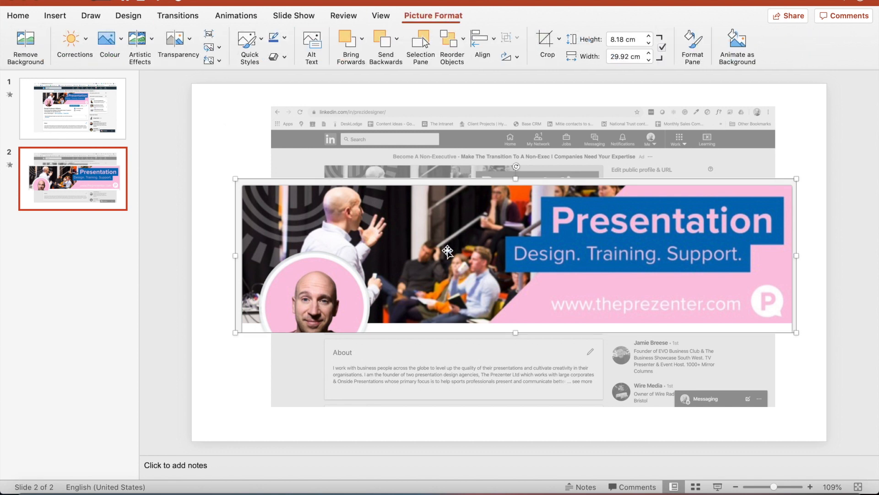
drag(449, 251, 452, 248)
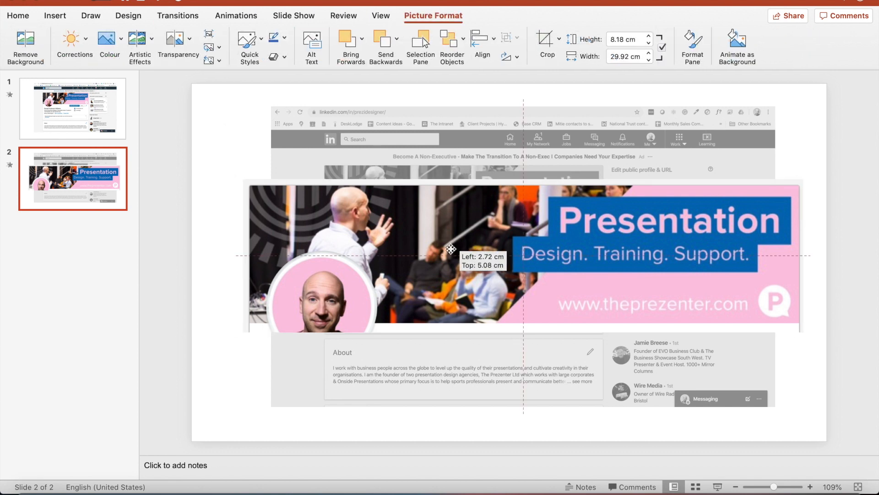
drag(448, 249, 516, 256)
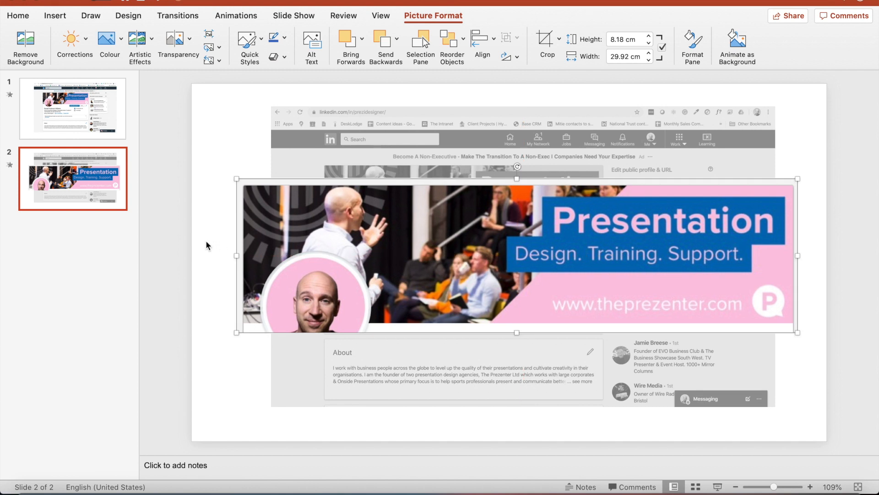
Step: Duplicate slide 1 and the profile slide, adding slide 4 with the enlarged name strip
right_click(73, 110)
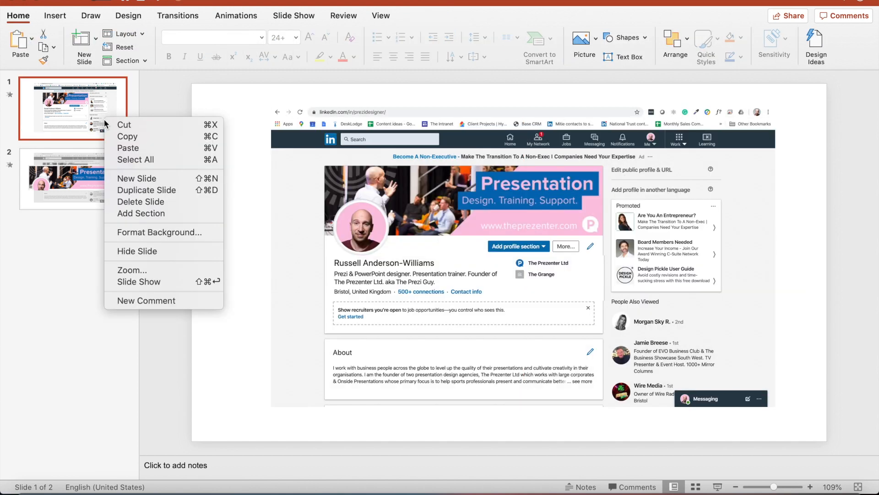
click(147, 190)
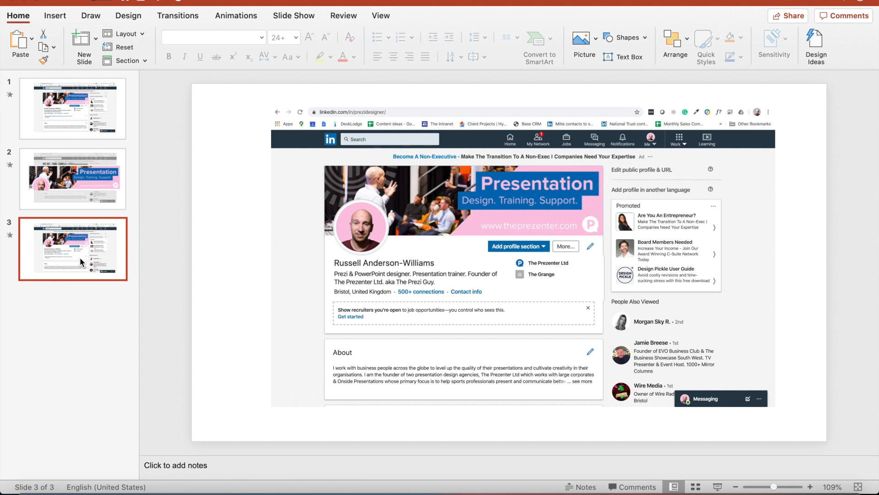
right_click(80, 261)
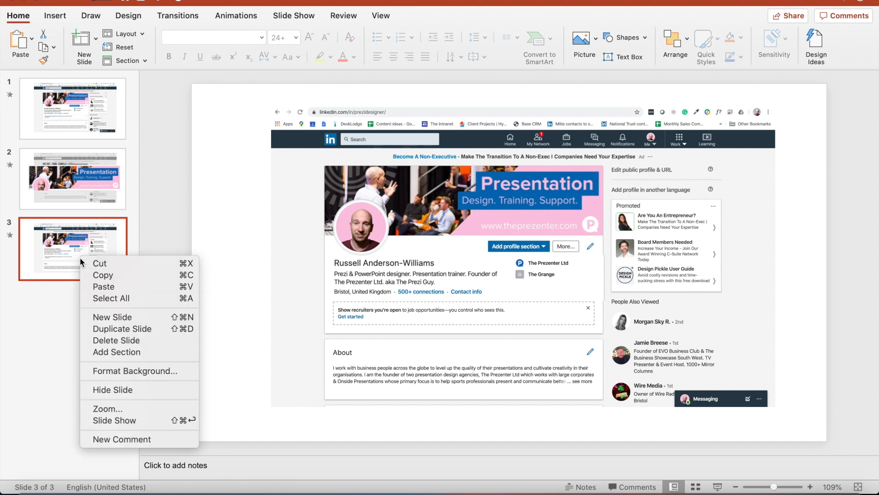
click(122, 328)
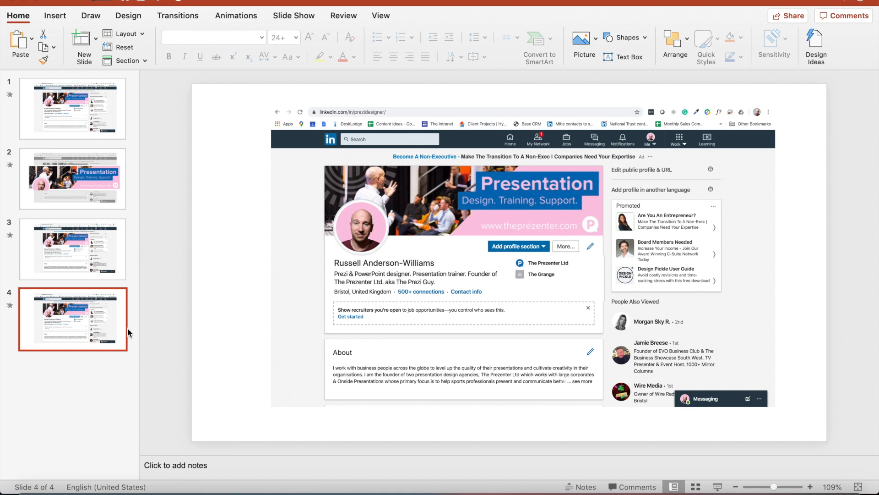
click(359, 280)
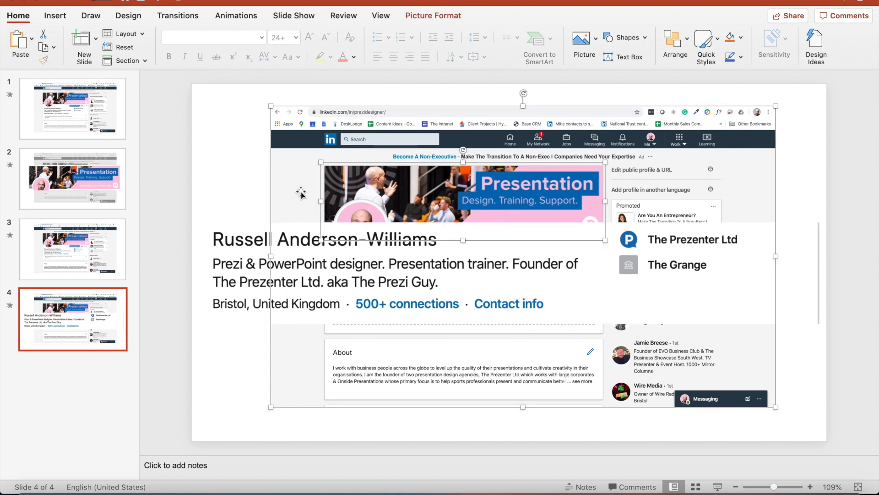
mouse_move(426, 24)
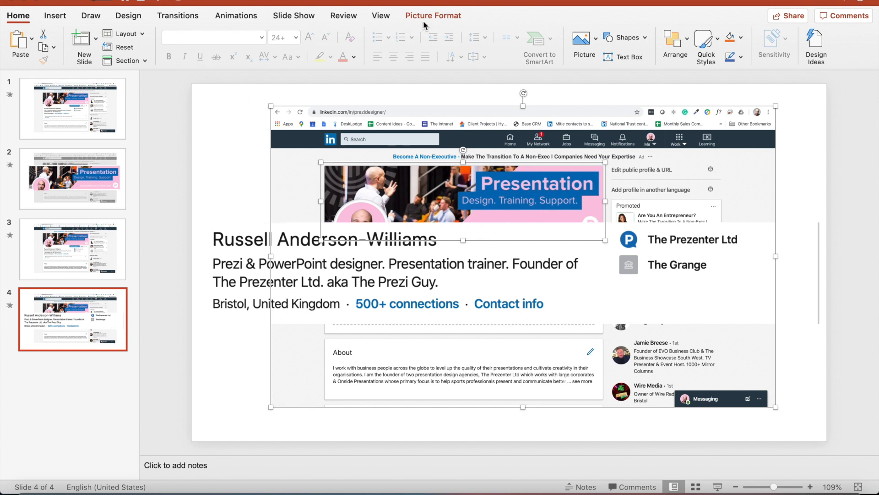
Step: Recolour slide 4's background profile screenshot to grey via Picture Format
click(110, 38)
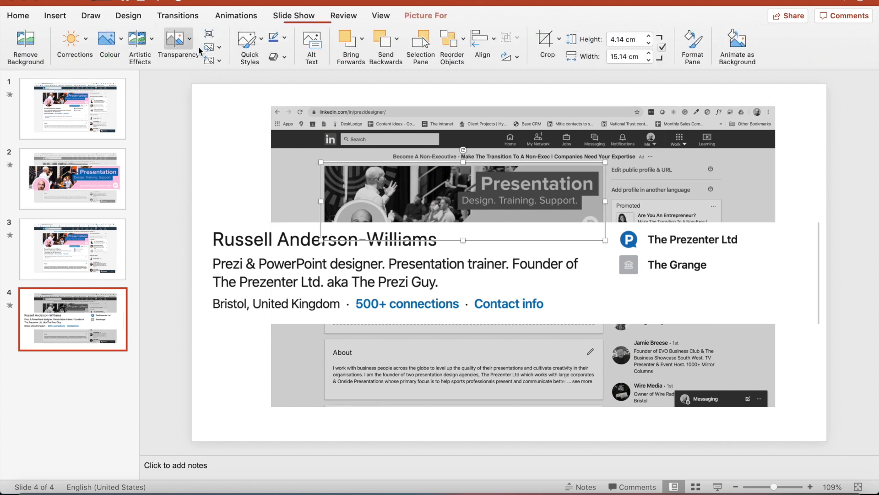
click(176, 38)
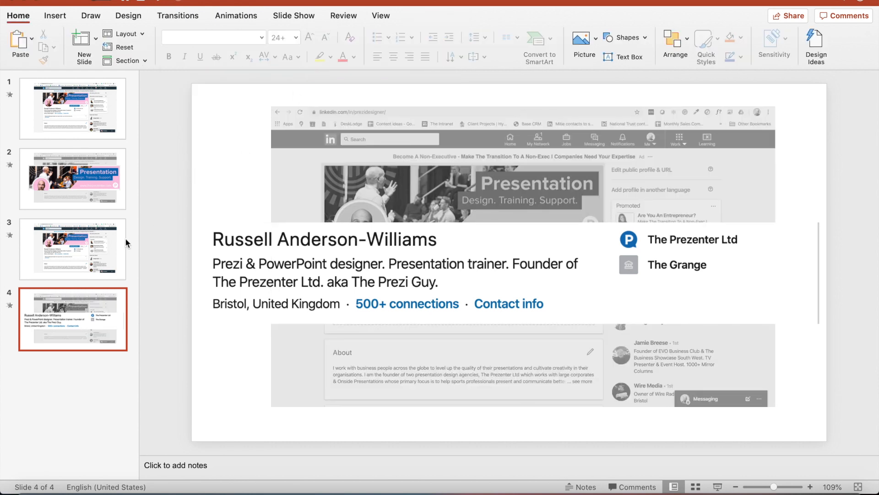
Step: Duplicate slide 3 to insert a plain profile copy as slide 4
right_click(72, 248)
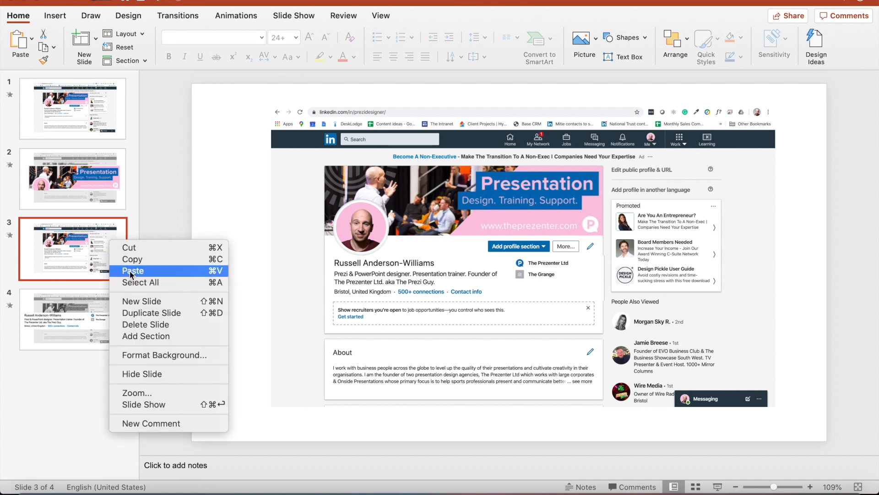
mouse_move(151, 306)
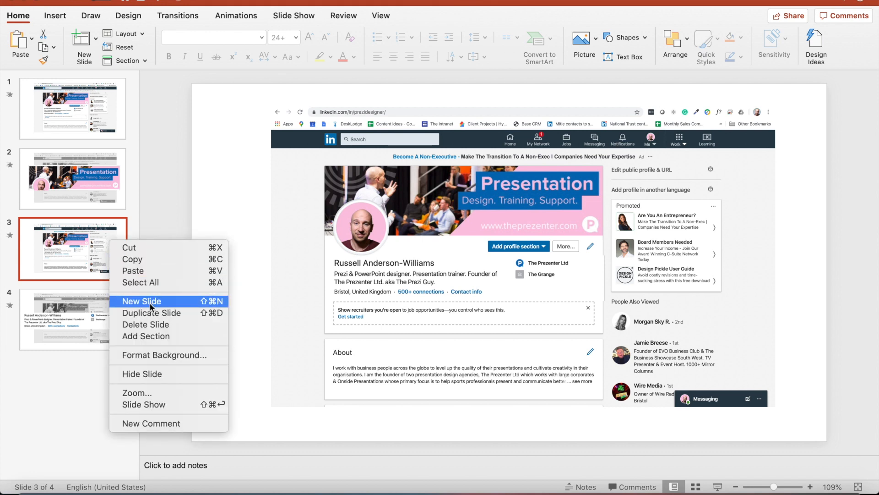
mouse_move(157, 319)
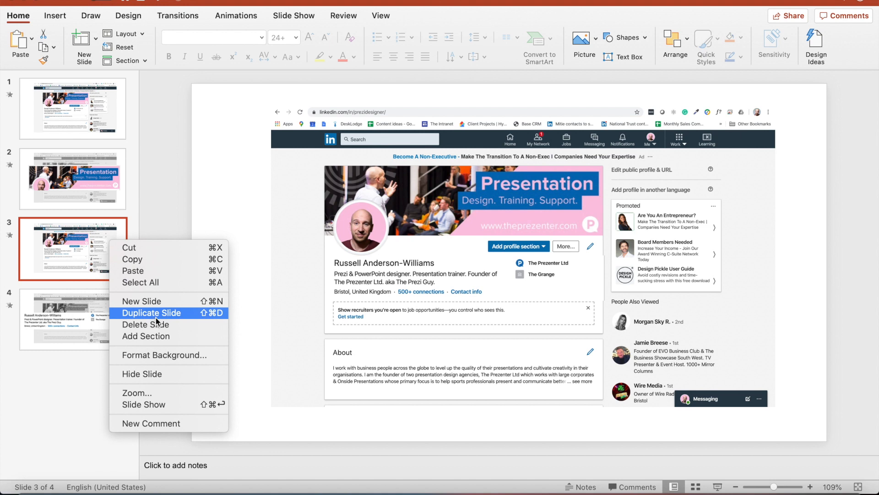
click(151, 313)
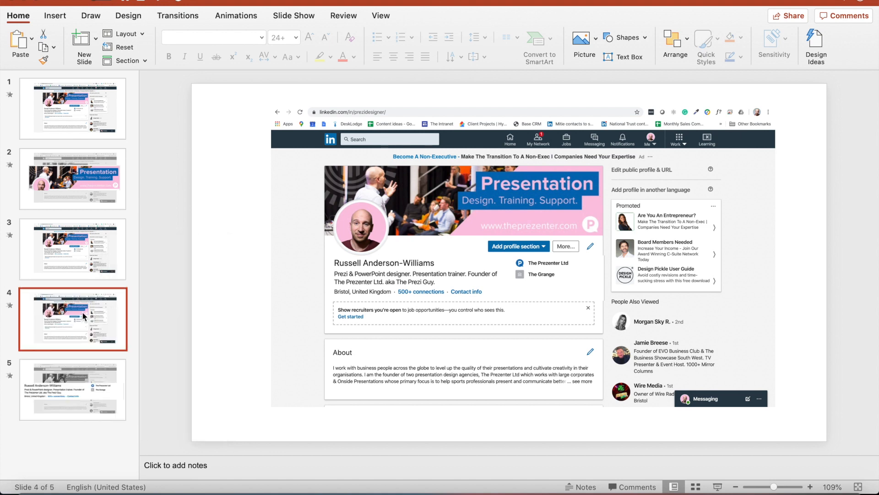
Step: Move the plain profile copy after the enlarged name slide, making it slide 5
click(72, 397)
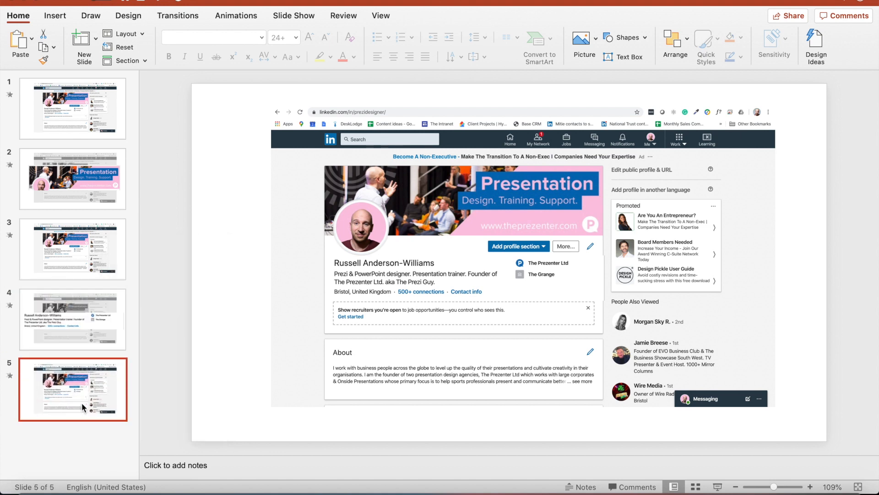
mouse_move(87, 406)
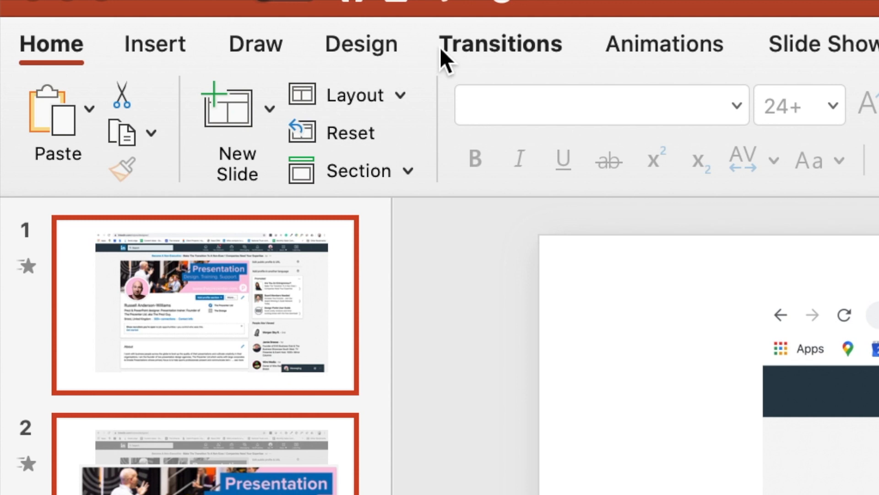
click(502, 44)
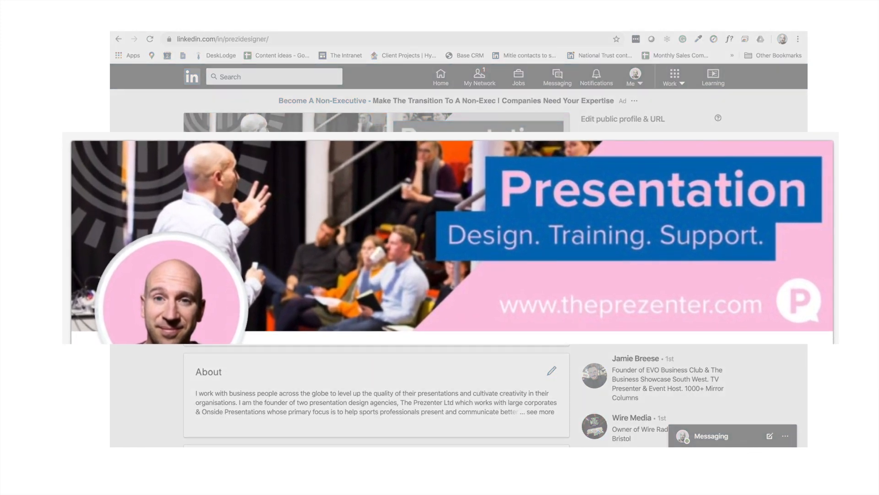
Step: Scroll through the slide show previewing the banner enlarging over the greyed screenshot
scroll(down, 3)
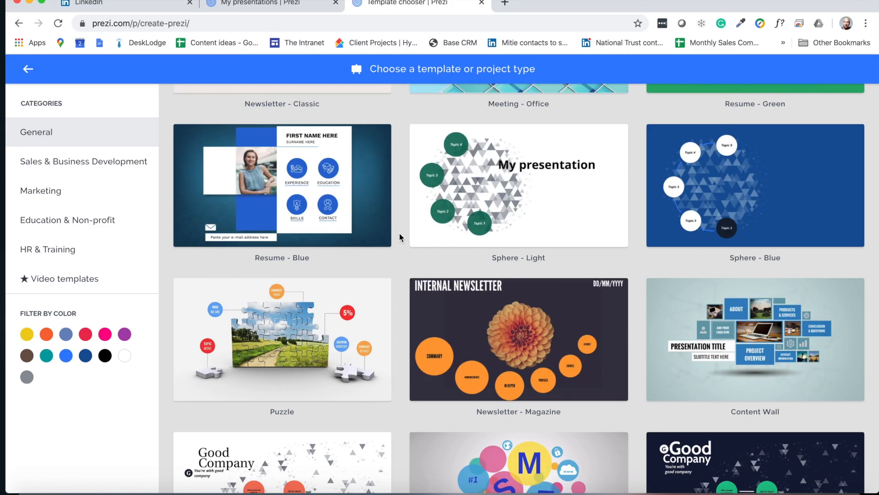
Step: Scroll the Prezi templates and start a new presentation from the Post-it template
scroll(down, 3)
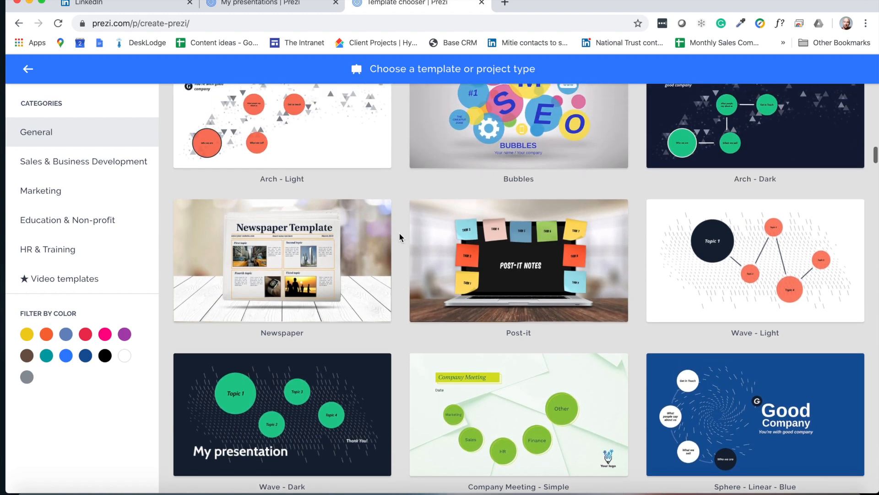
click(519, 261)
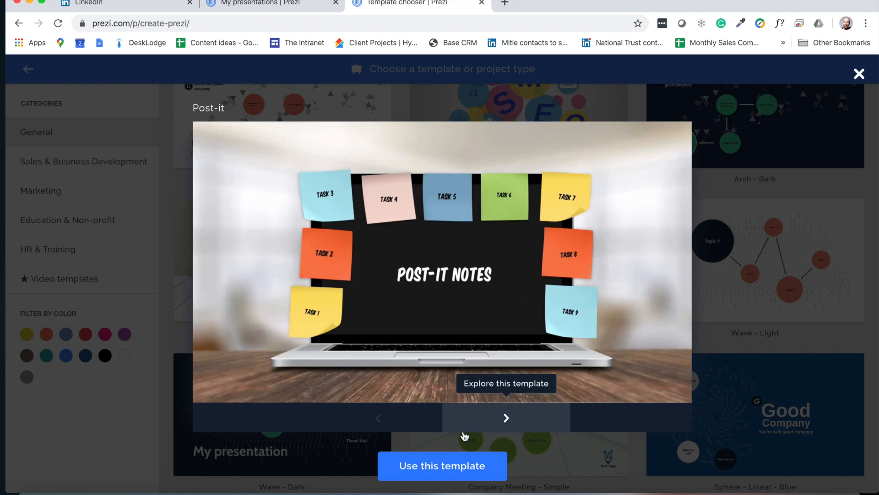
click(442, 465)
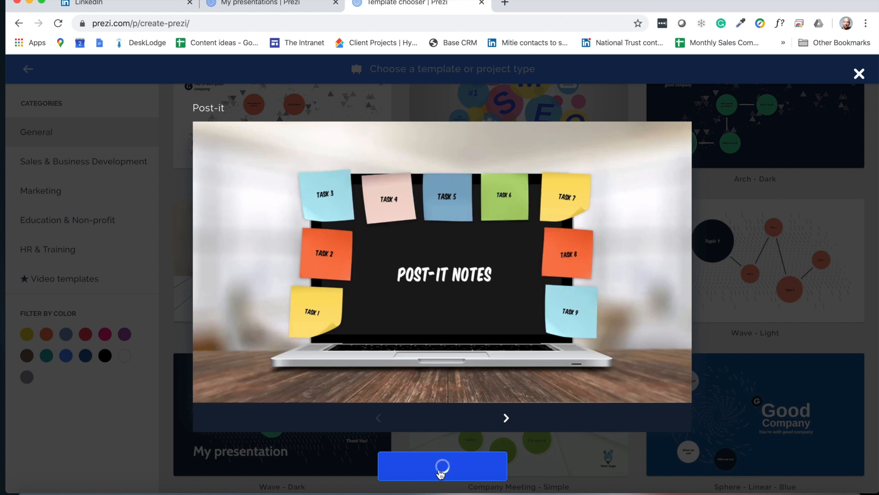
Step: Delete the Task sticky notes and Post-it Notes title, then close the Background panel
click(442, 465)
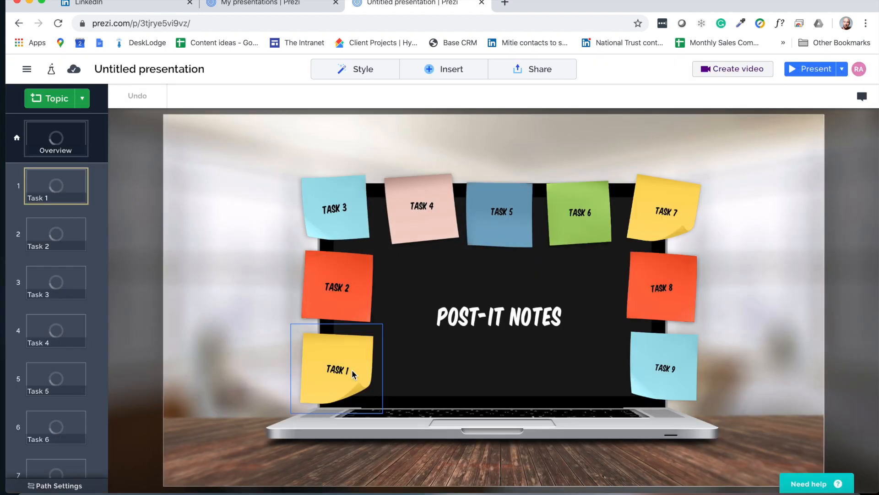
click(663, 367)
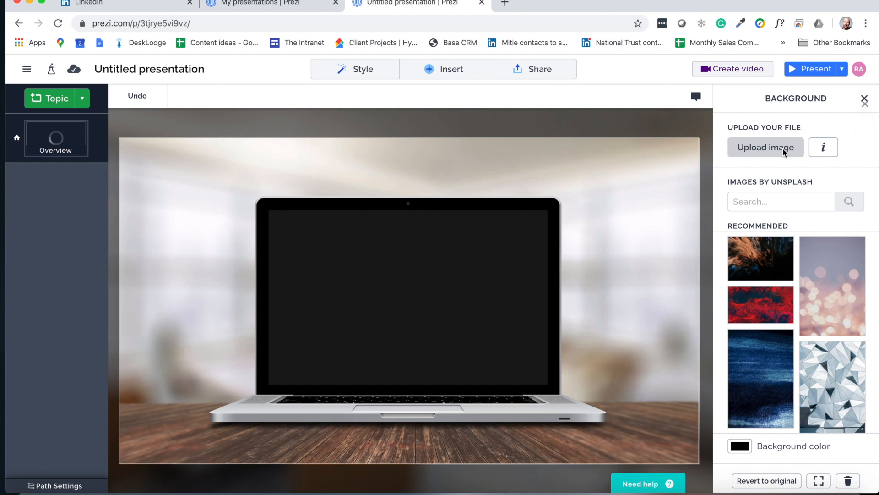
click(864, 99)
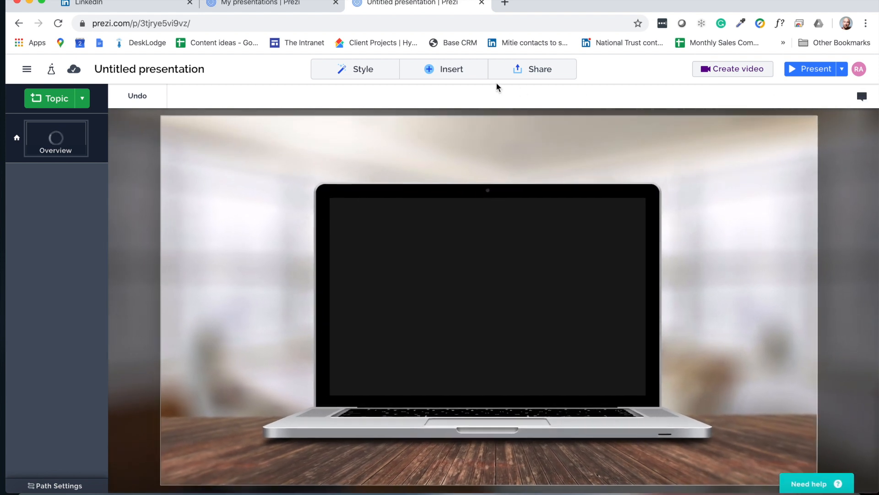
Step: Insert an image by uploading the LinkedIn profile screenshot from Downloads
click(443, 69)
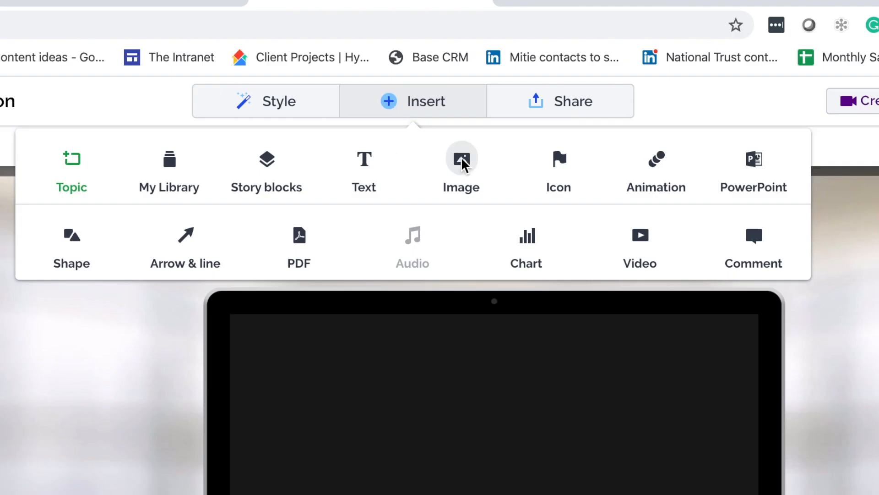
click(461, 161)
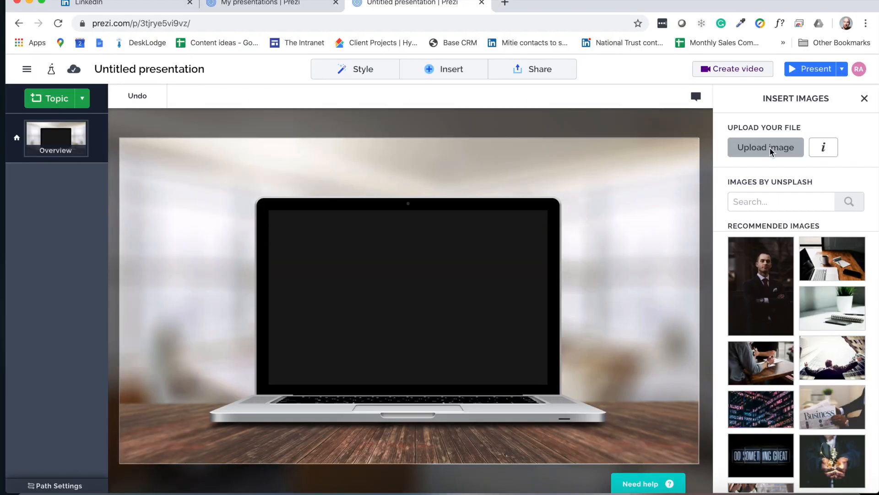
click(766, 147)
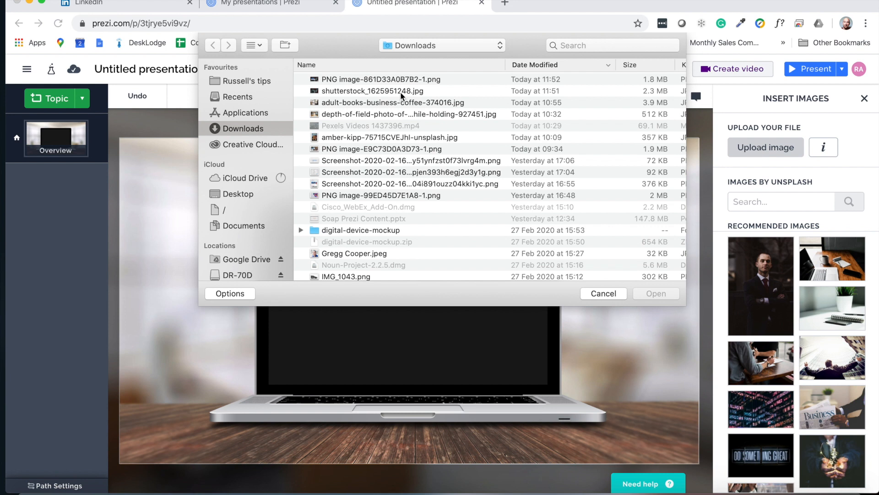
click(655, 293)
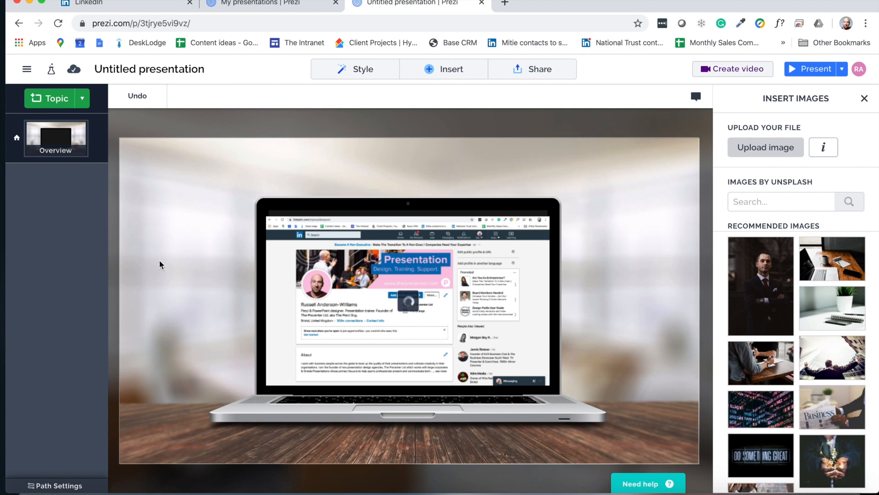
mouse_move(385, 177)
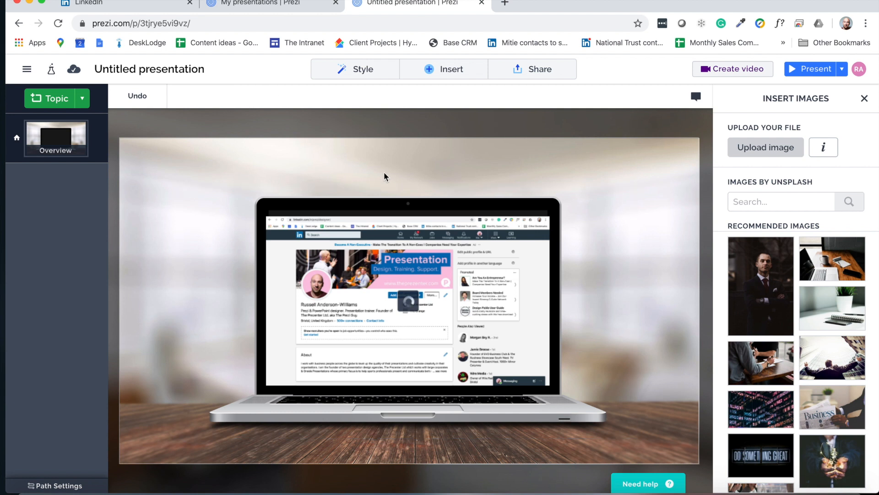
mouse_move(381, 176)
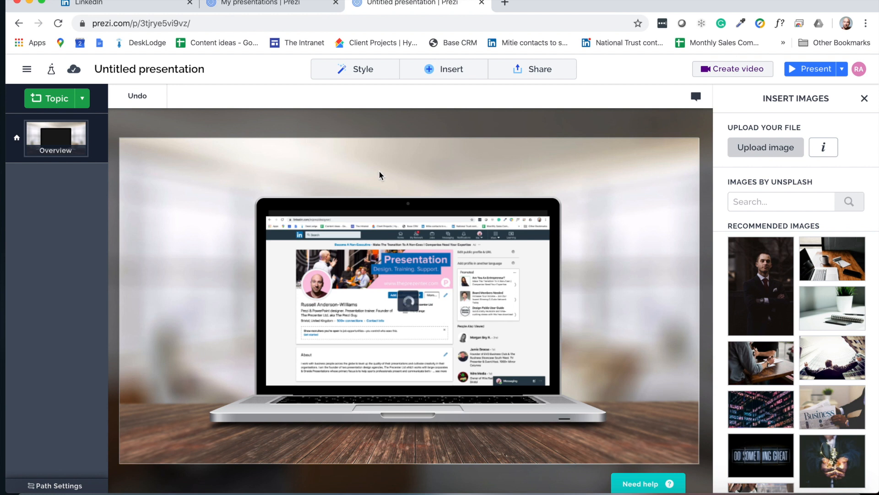
mouse_move(377, 173)
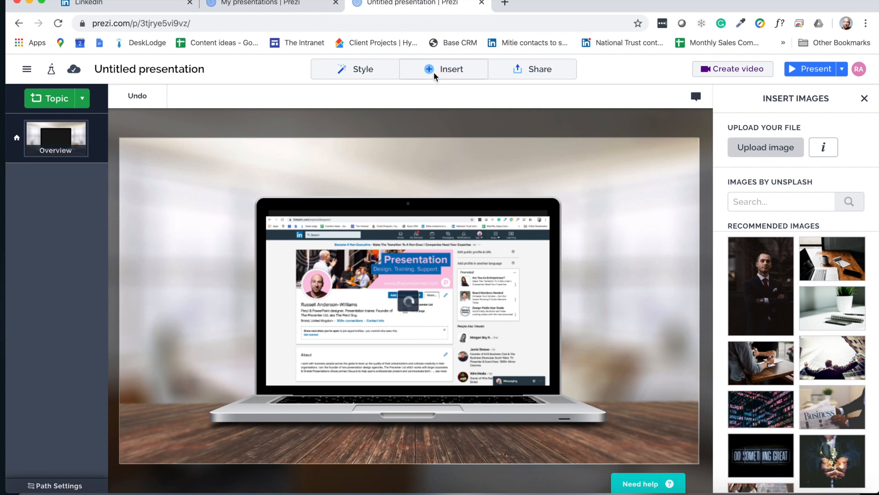
Step: Add a first Overview animation zooming into an area around the profile banner and photo
click(443, 69)
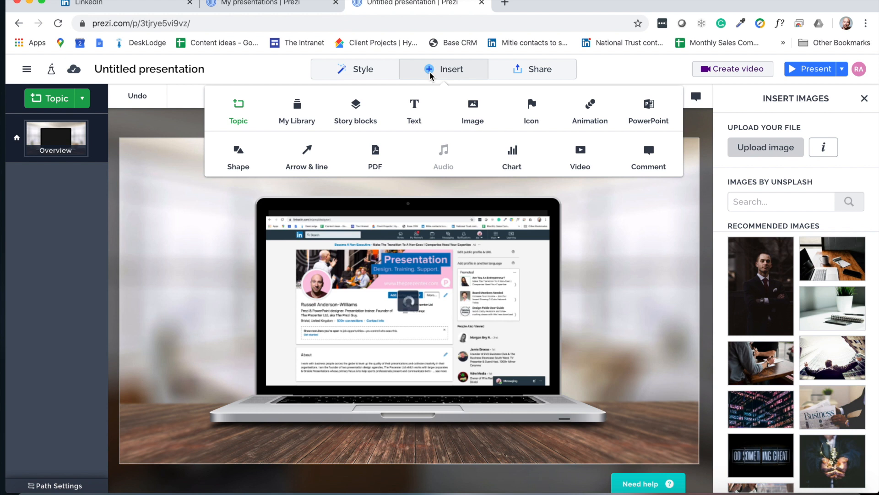
mouse_move(444, 85)
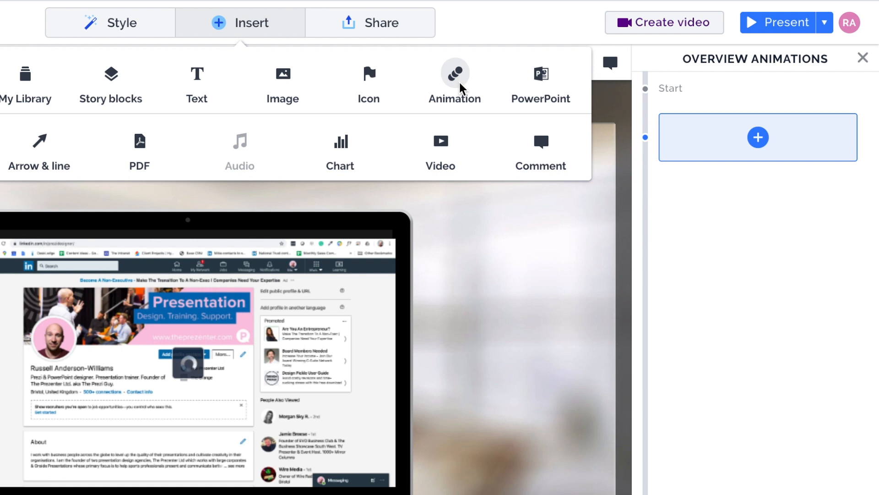
click(759, 137)
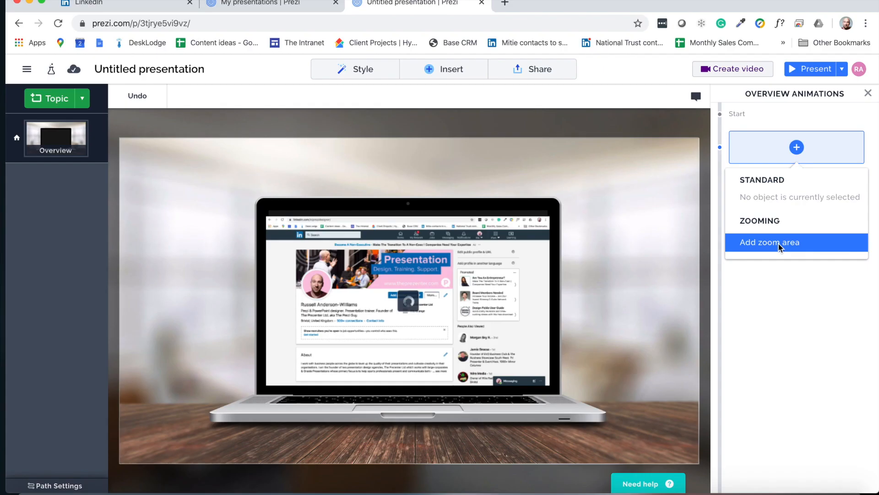
click(769, 243)
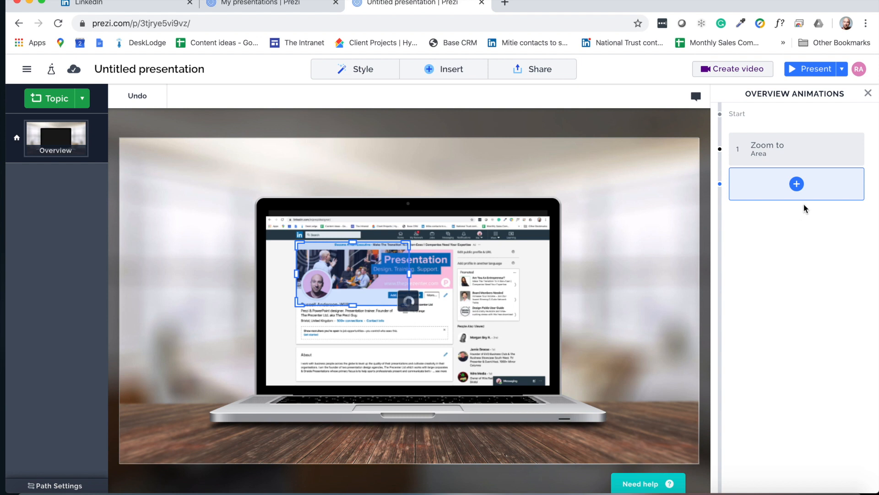
Step: Add a second animation step that zooms back out to the overview
click(796, 184)
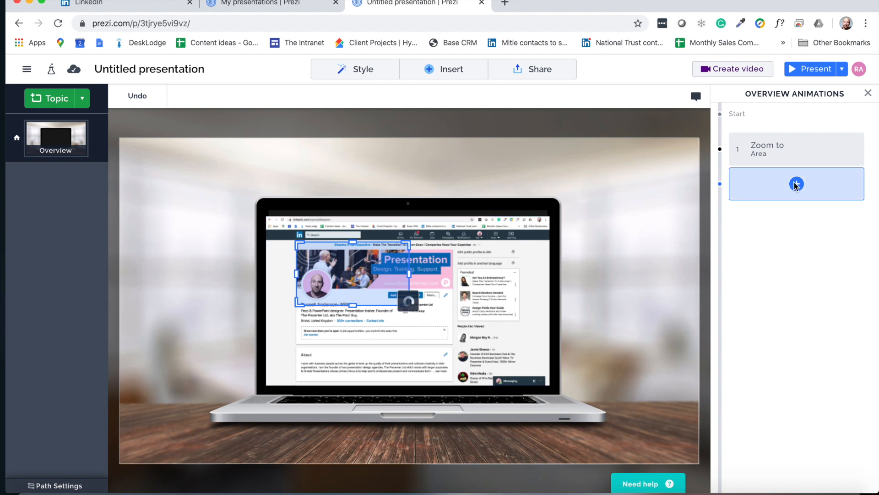
click(796, 184)
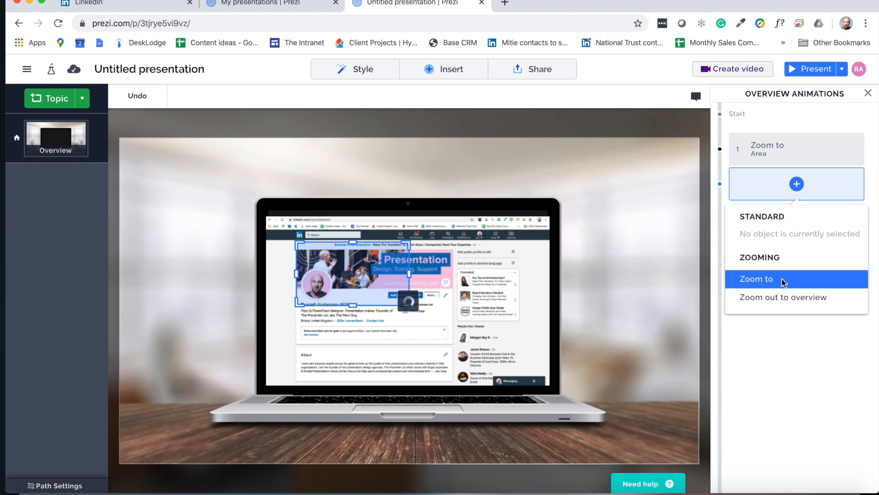
mouse_move(787, 301)
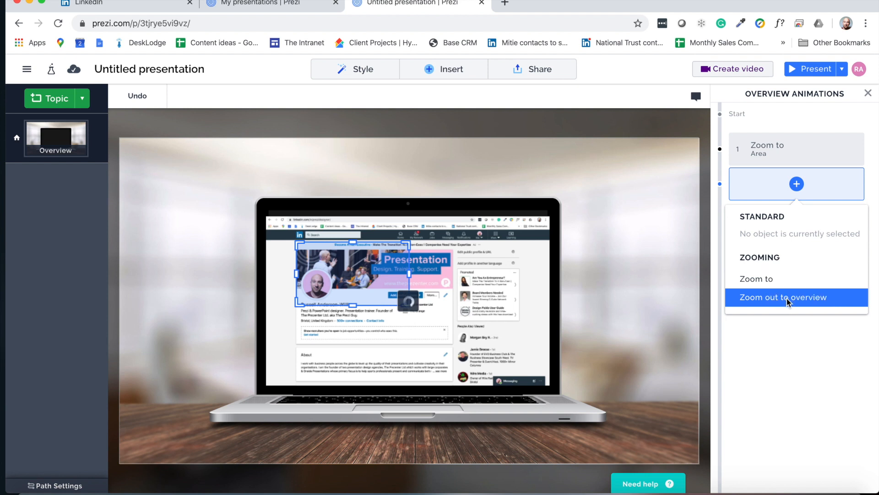
click(783, 297)
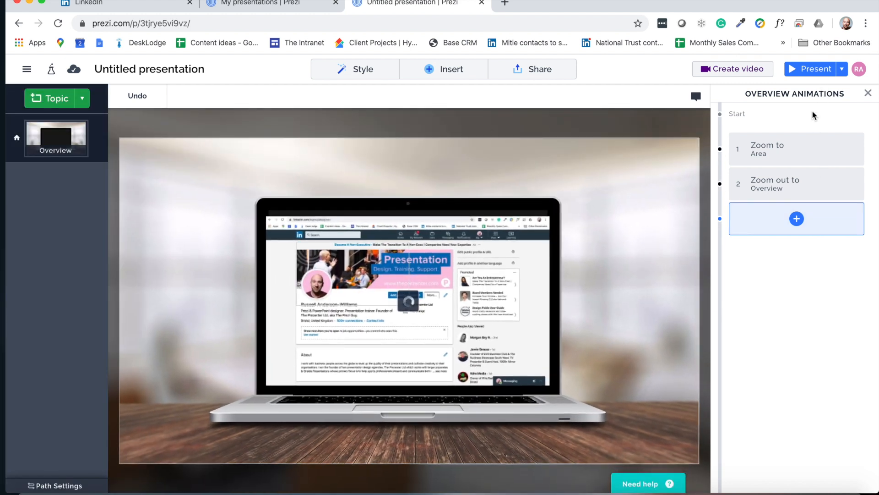
click(796, 219)
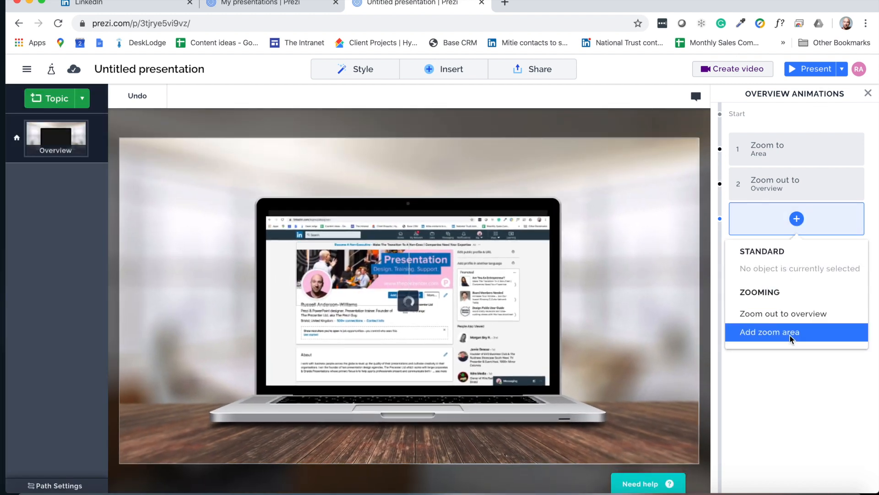
Step: Add a zoom onto the name and headline section and a zoom-out, then present full screen
click(769, 332)
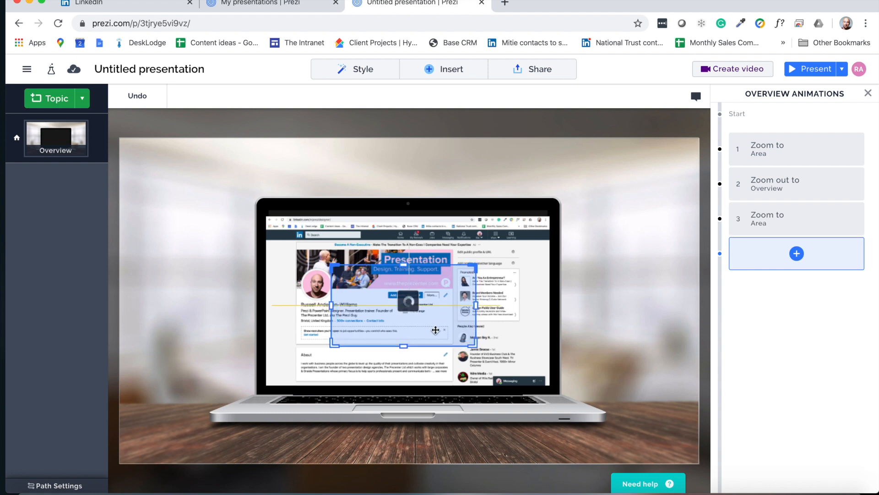
drag(437, 330, 397, 360)
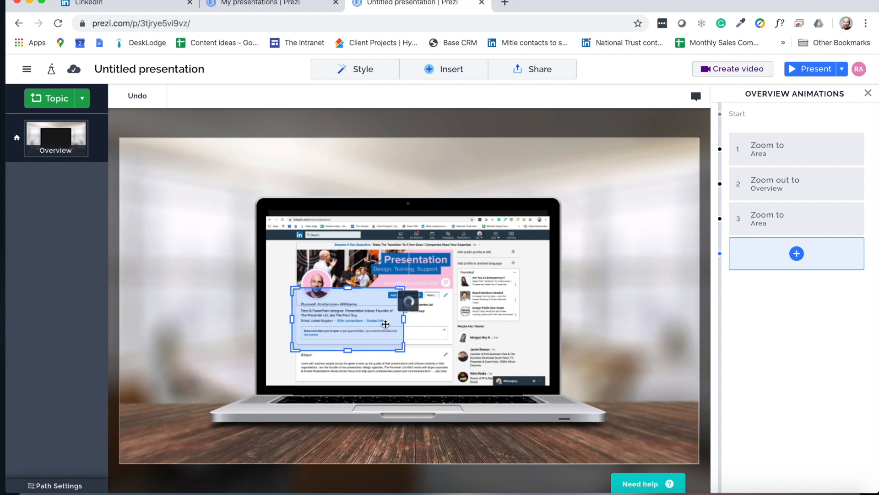
mouse_move(508, 289)
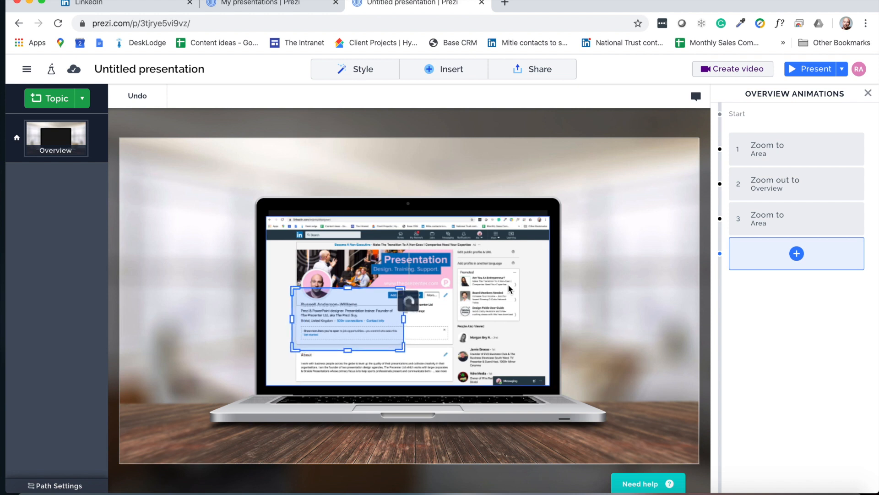
mouse_move(518, 296)
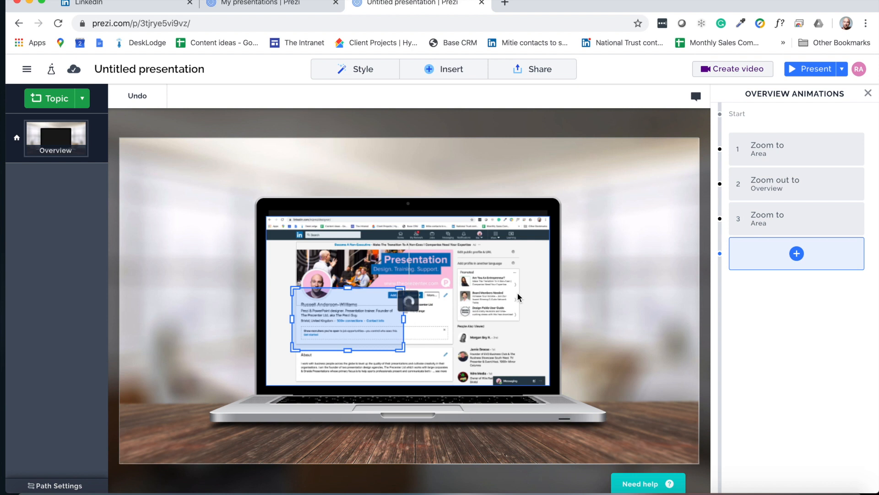
click(797, 253)
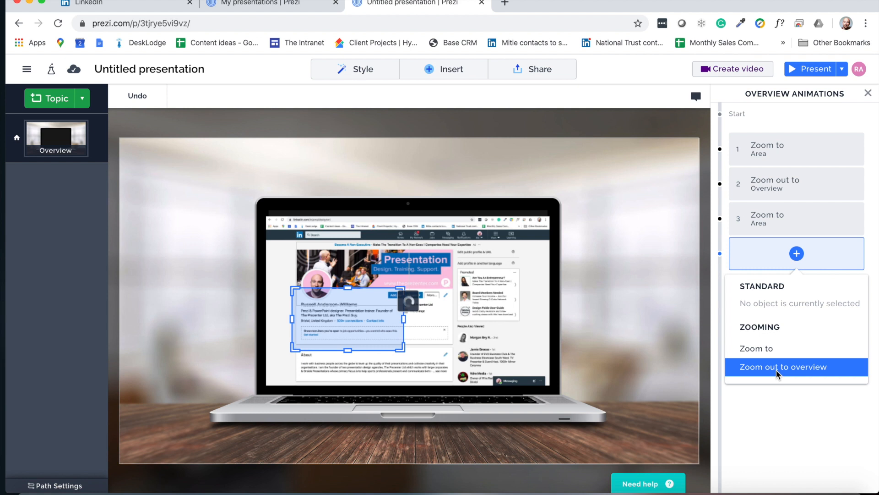
click(782, 367)
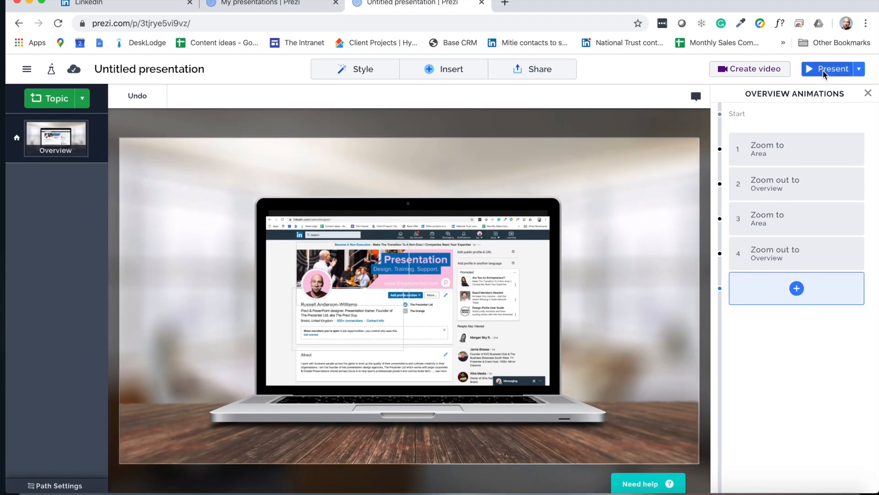
click(827, 69)
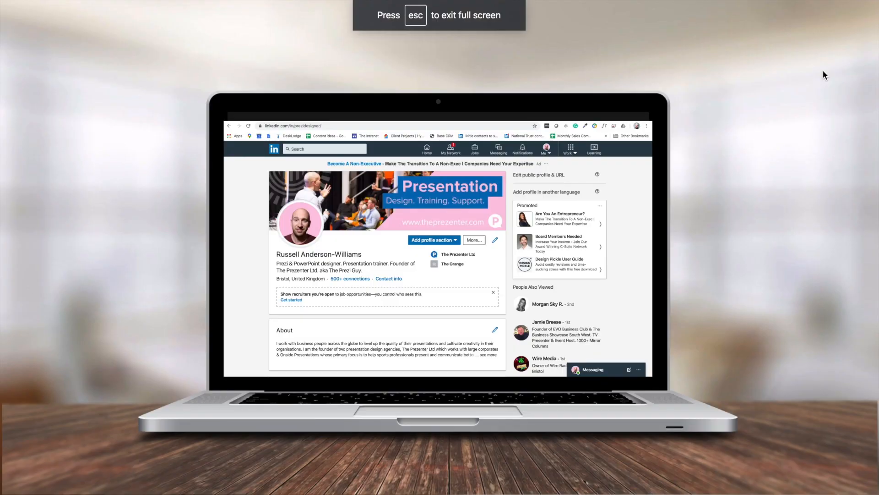